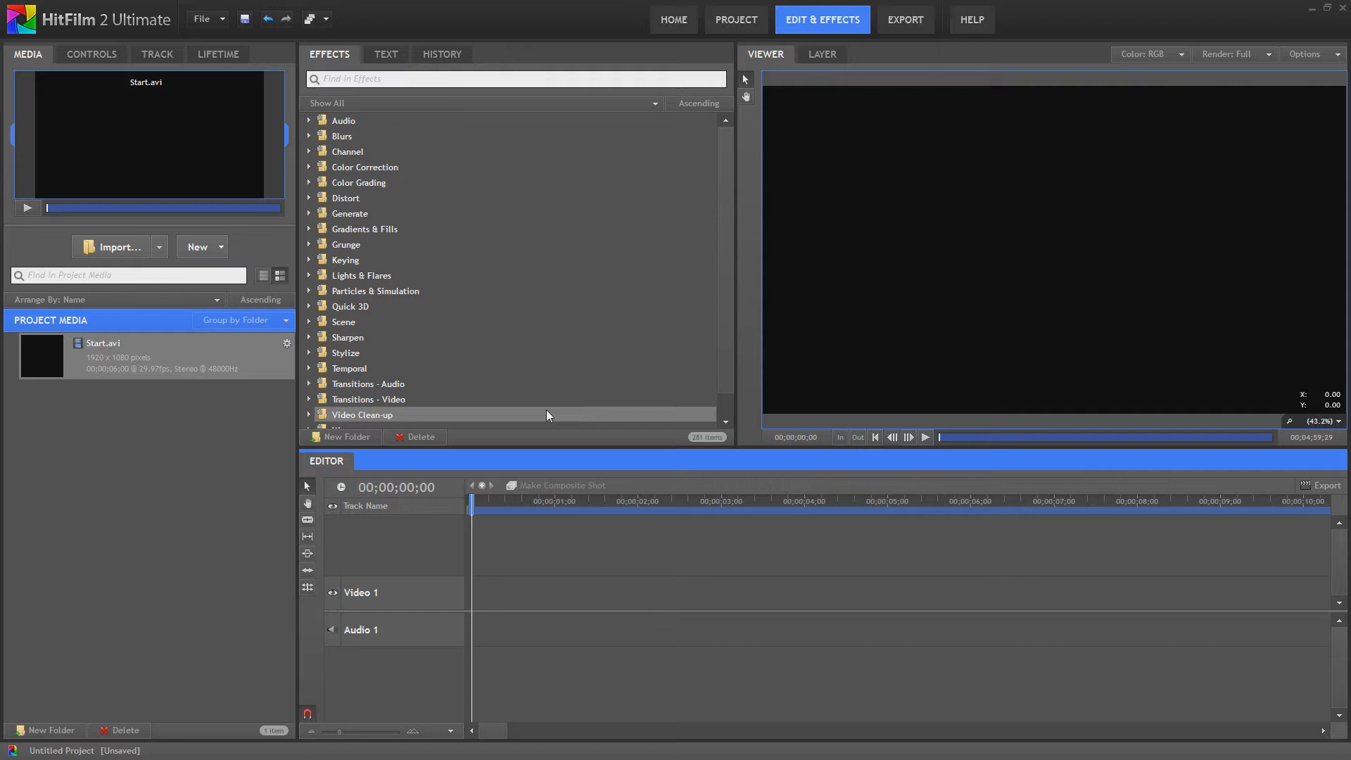
{"action": "mouse_move", "coordinate": [5, 336]}
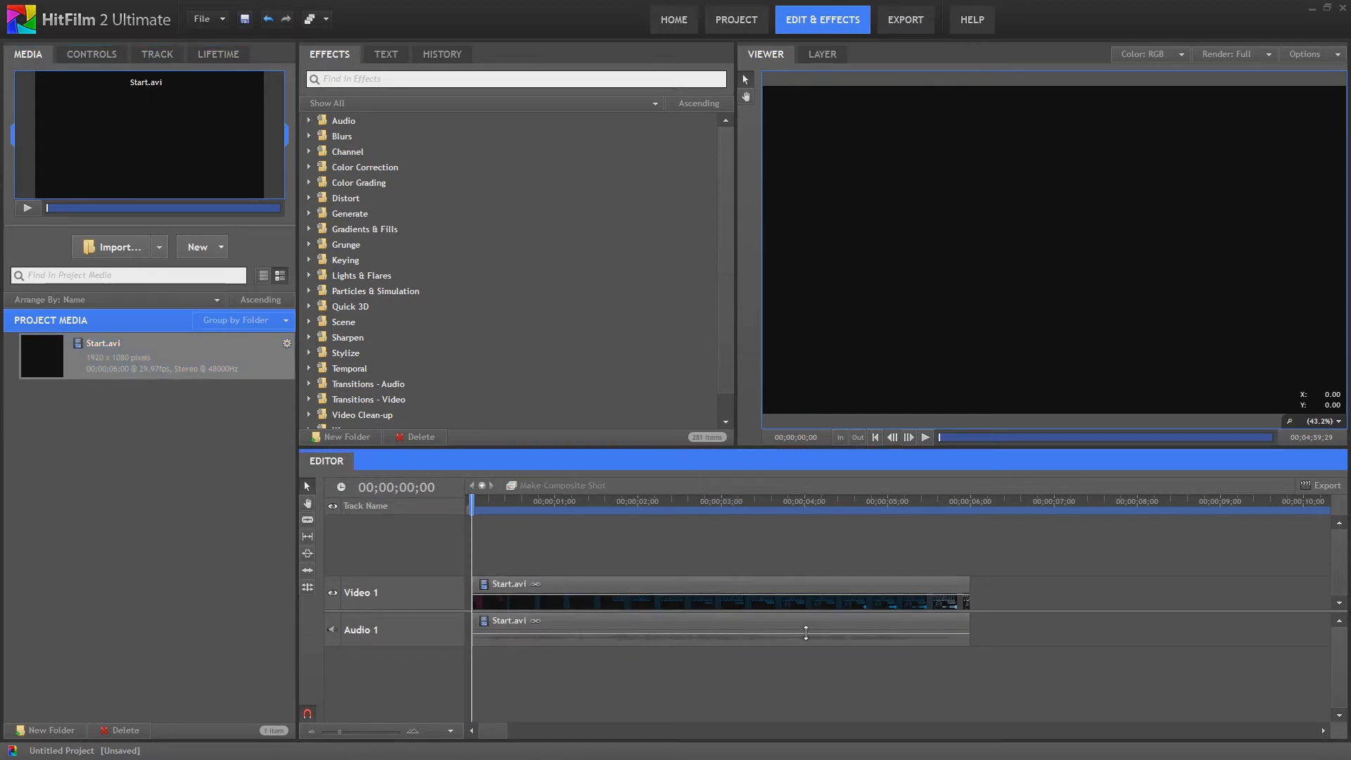
{"action": "mouse_move", "coordinate": [818, 644]}
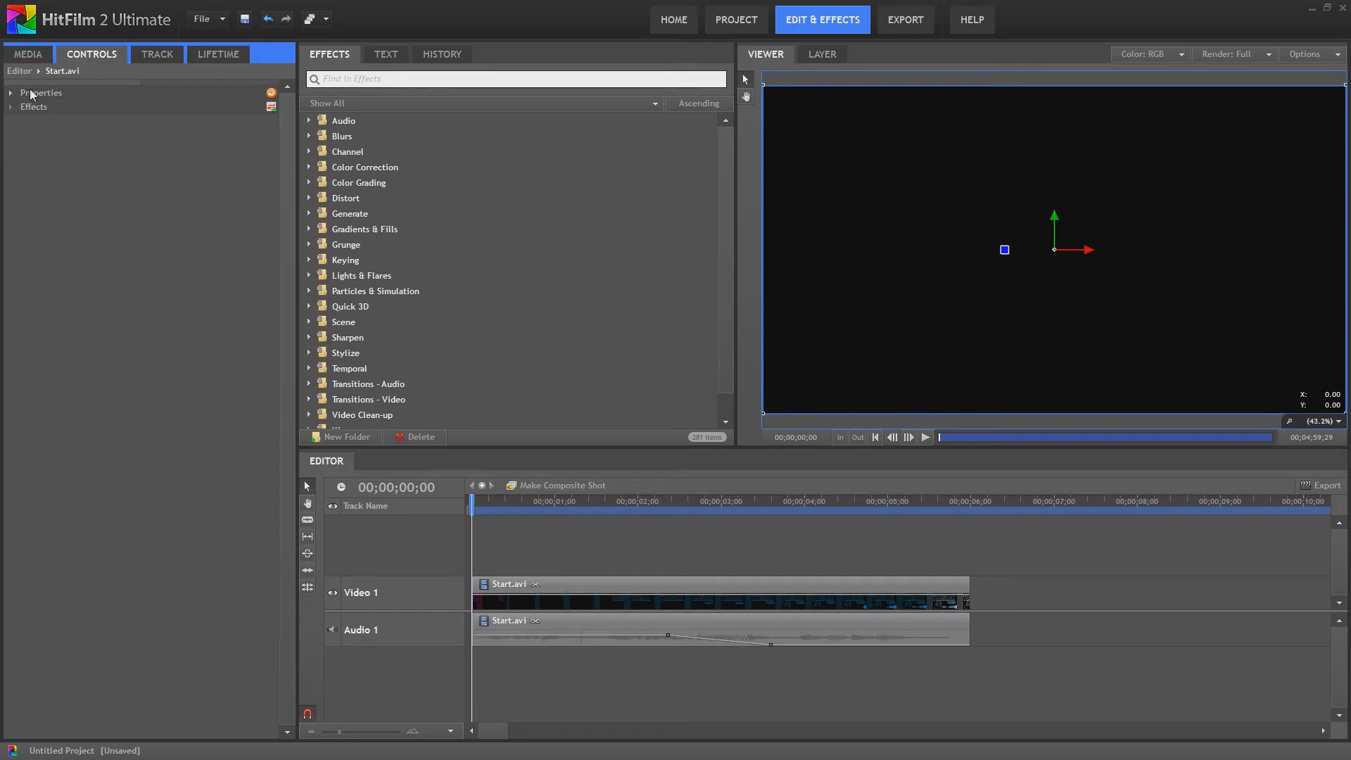
Step: Expand Start.avi's properties in the Controls panel to show its Level at -8.1 dB
{"action": "left_click", "coordinate": [9, 92]}
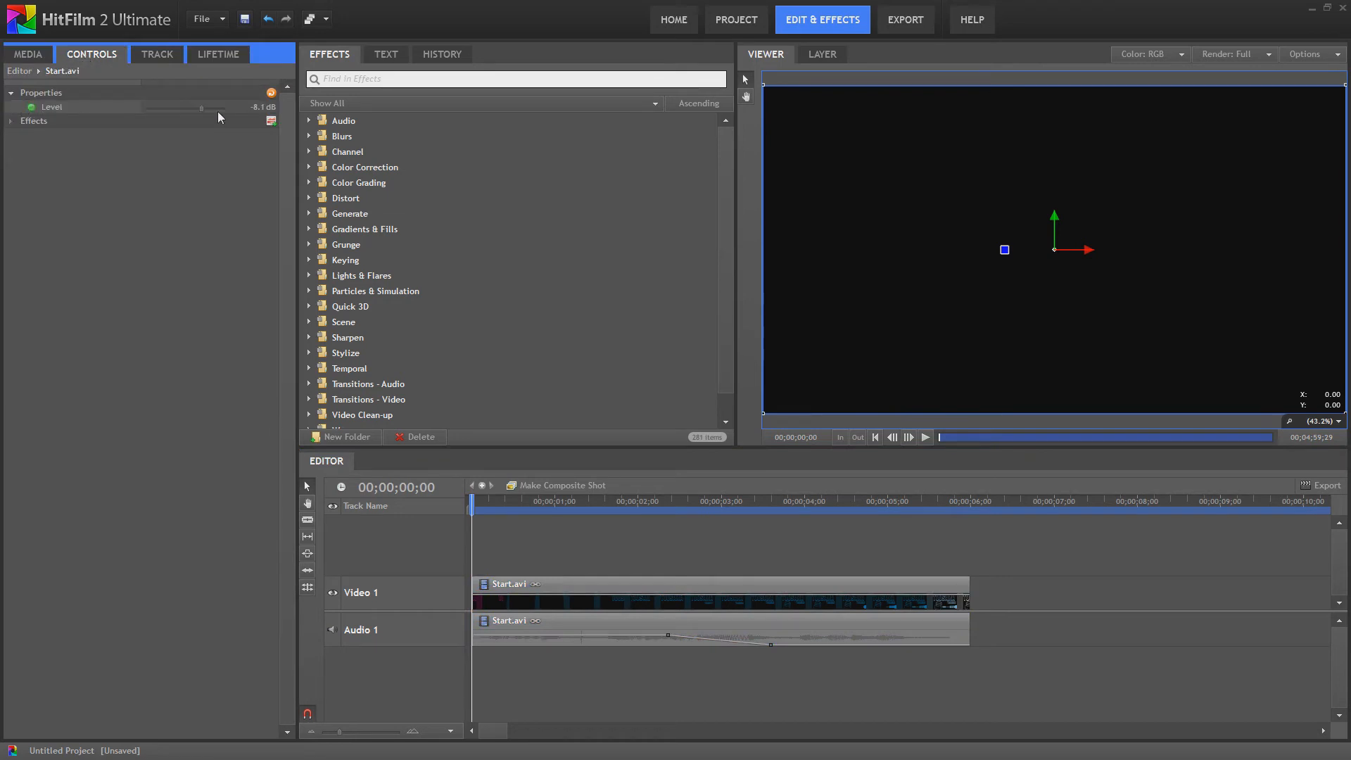
{"action": "mouse_move", "coordinate": [62, 92]}
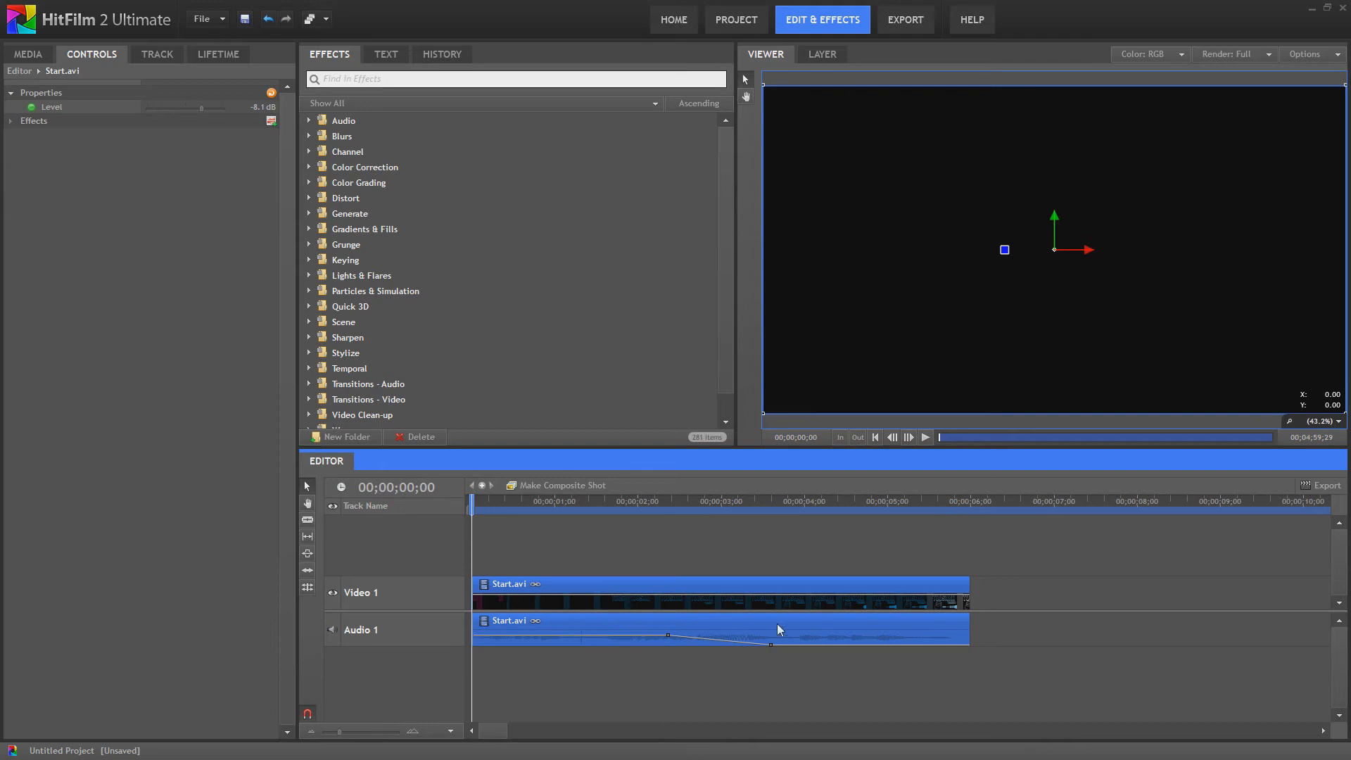
{"action": "mouse_move", "coordinate": [366, 633]}
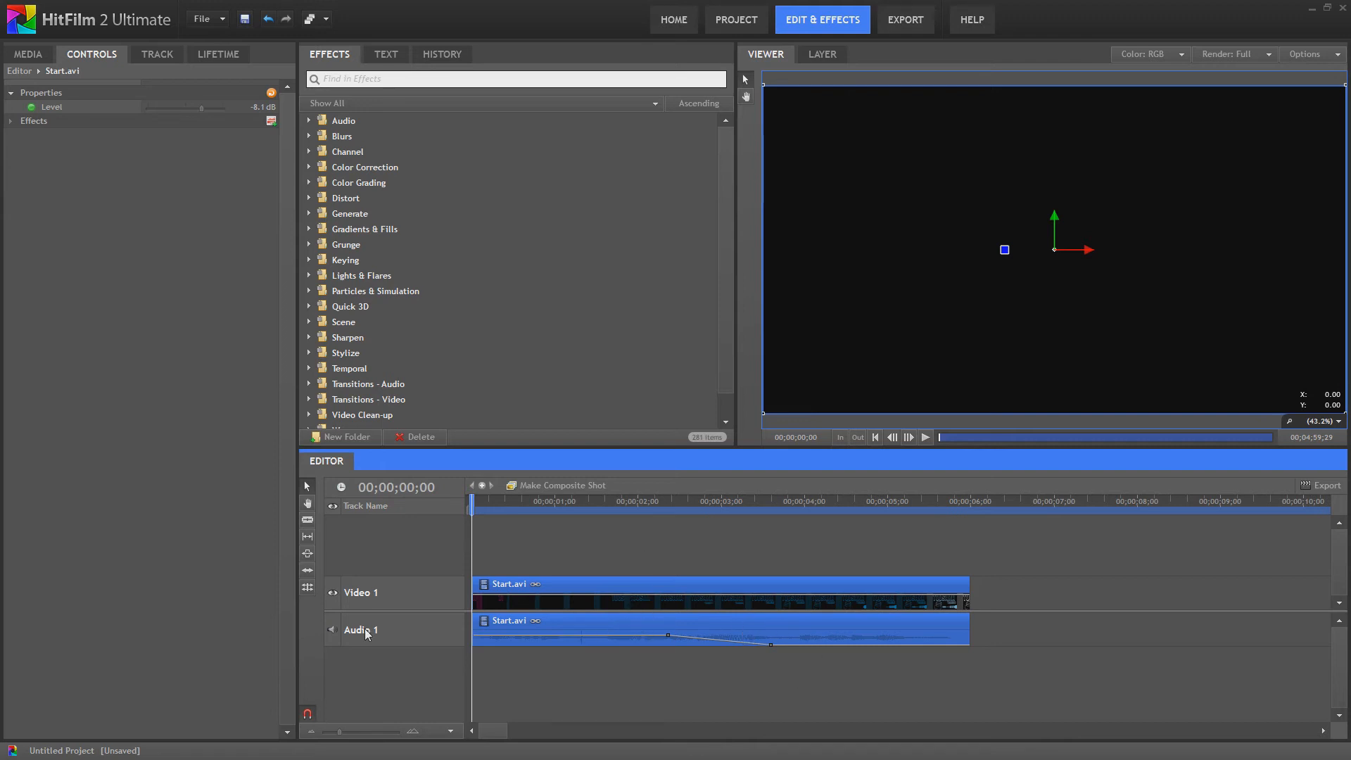
{"action": "mouse_move", "coordinate": [586, 518]}
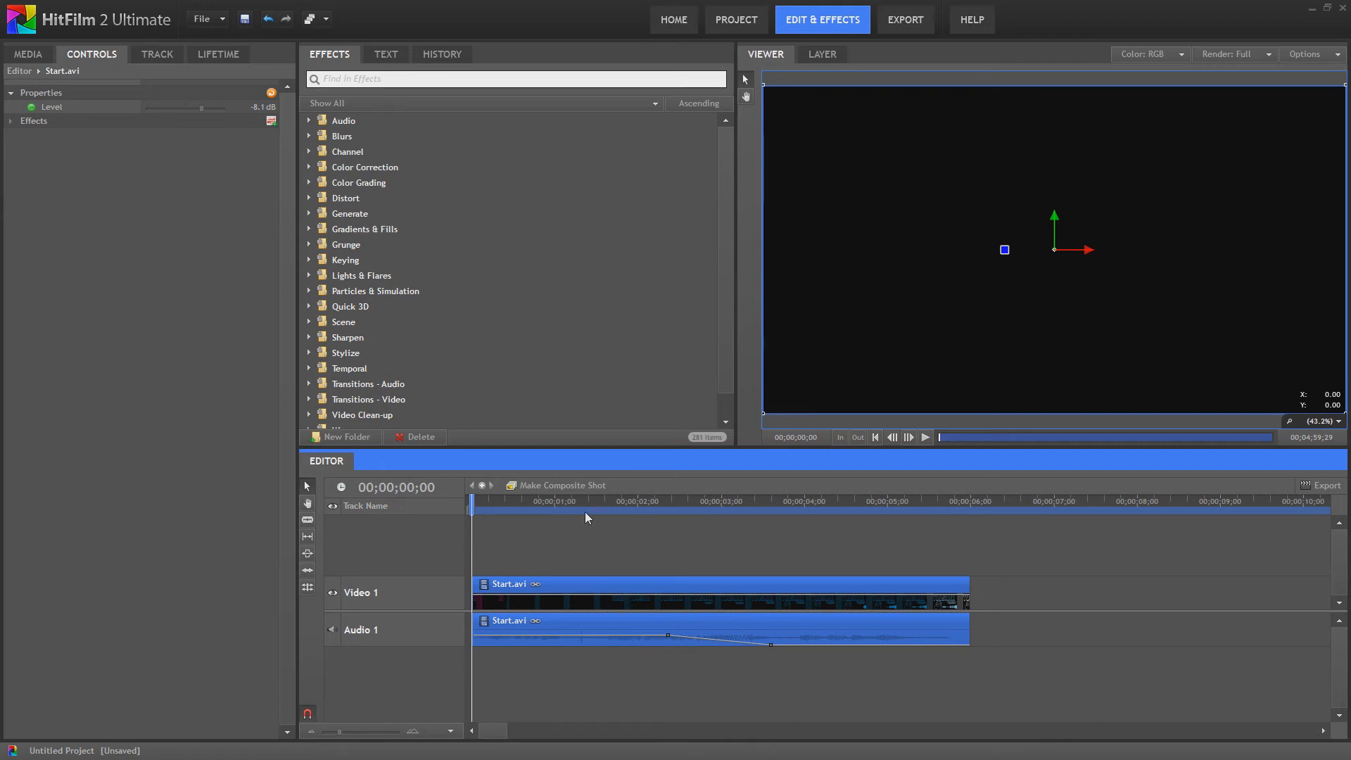